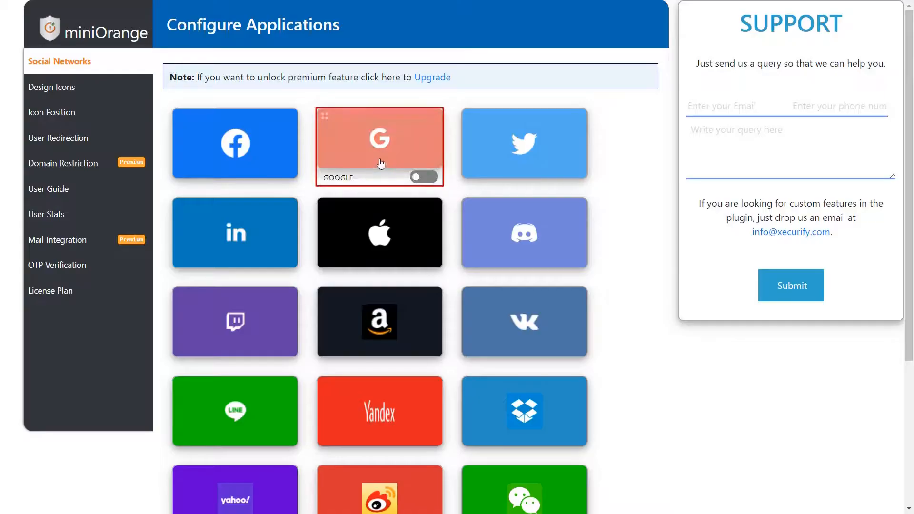
- From the Google tile's setup instructions, follow the console.developers.google.com link
click(380, 142)
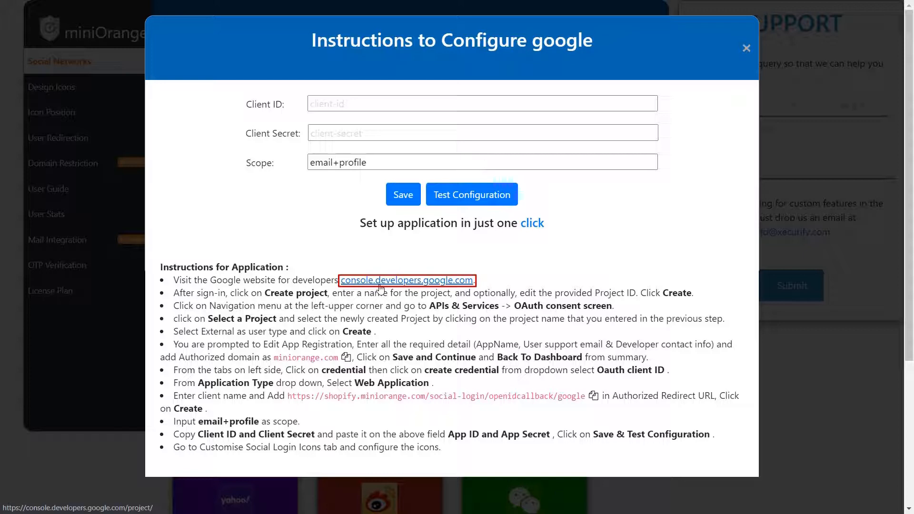
click(407, 279)
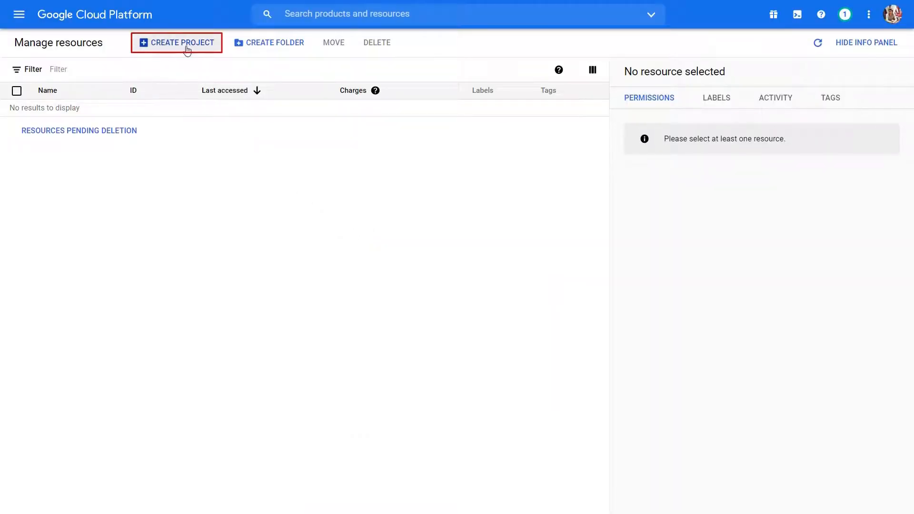
- Create a new Cloud project named Shopify via CREATE PROJECT
click(182, 43)
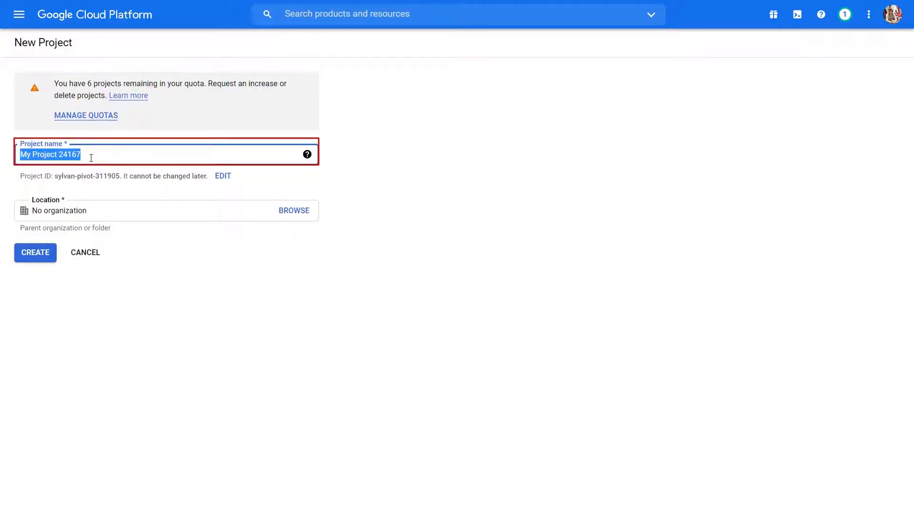
text(Shopify)
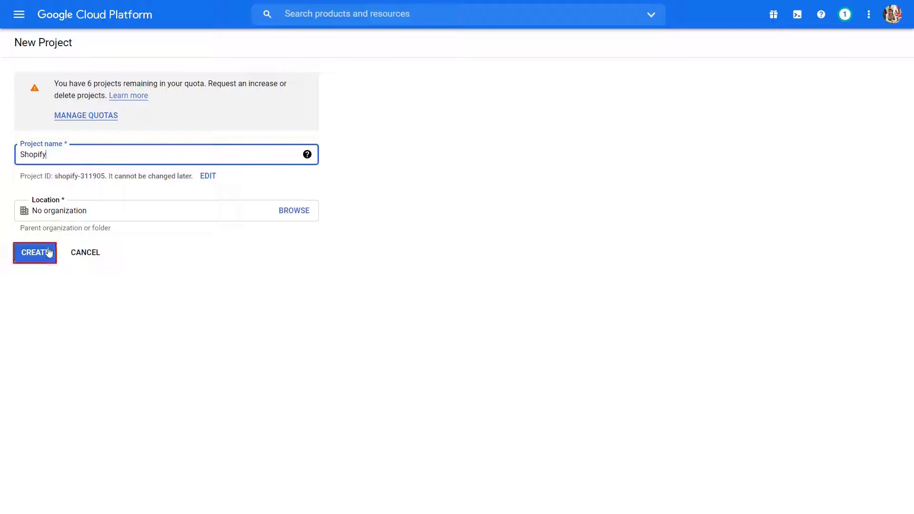
click(35, 252)
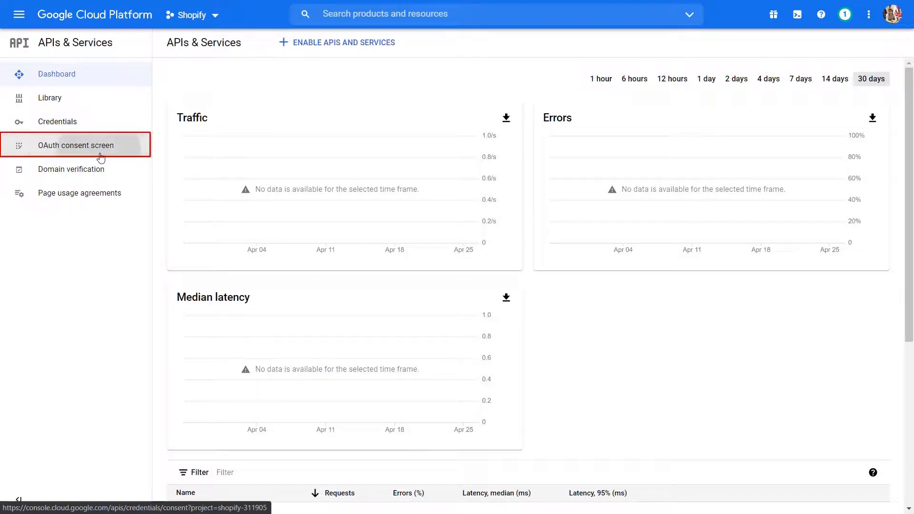
- Create an OAuth consent screen with the External user type under APIs & Services
click(76, 146)
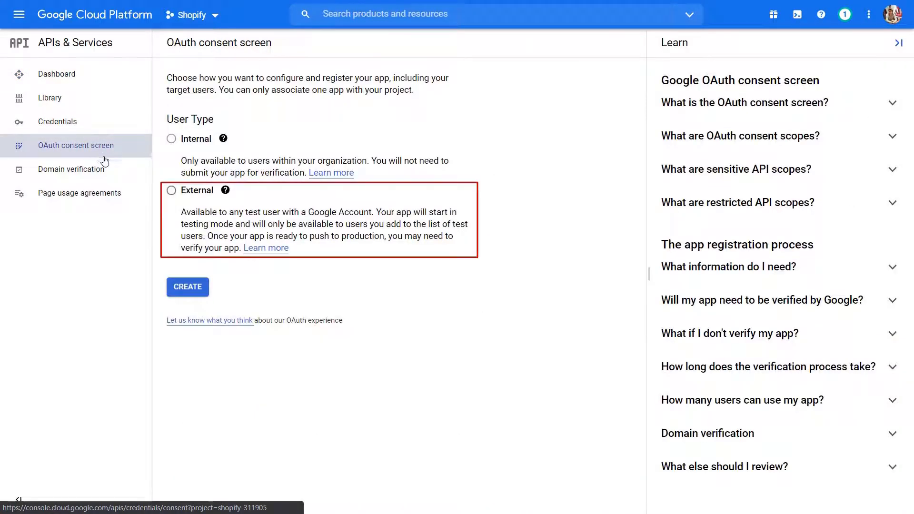
click(171, 190)
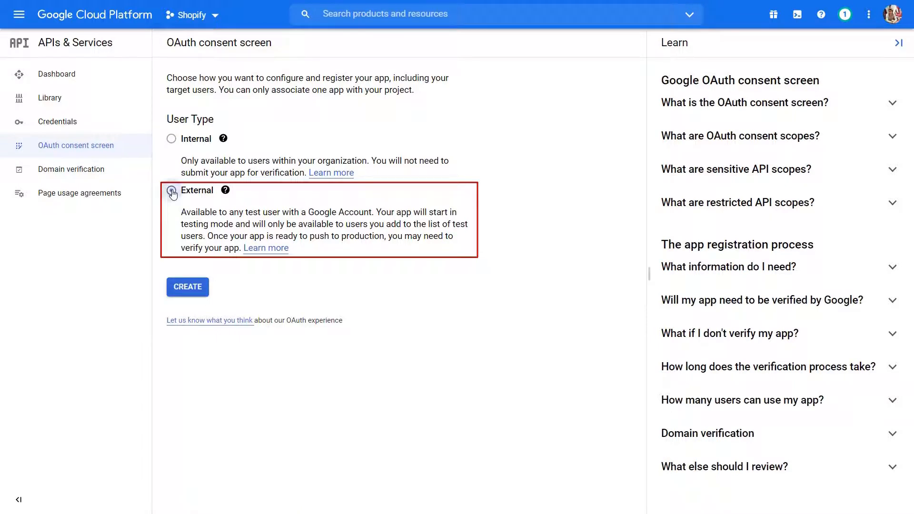
click(172, 190)
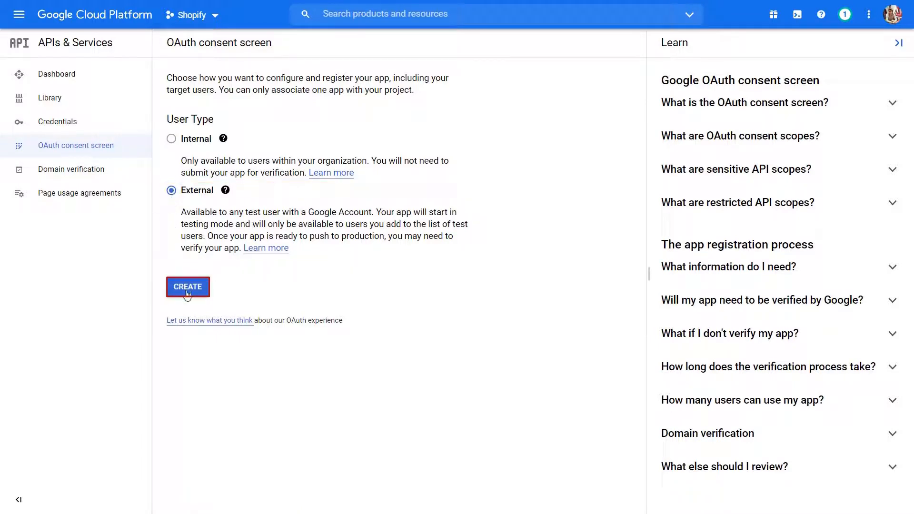
click(187, 286)
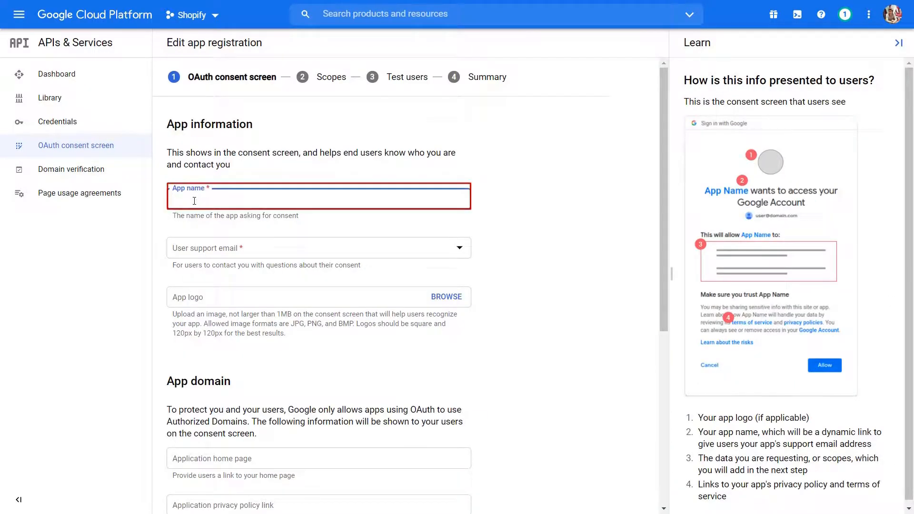
- Save app name Shopify, the support email, and authorized domain miniorange.com, then continue
text(Shopify)
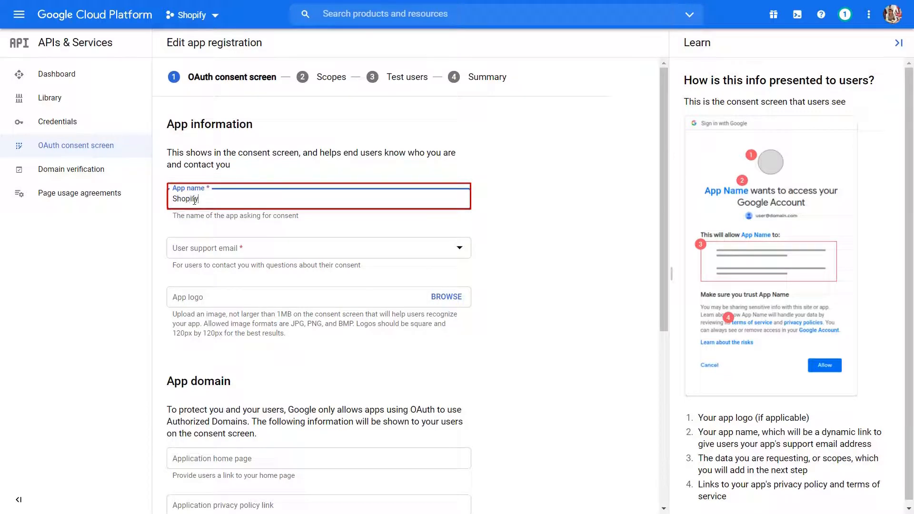
click(318, 248)
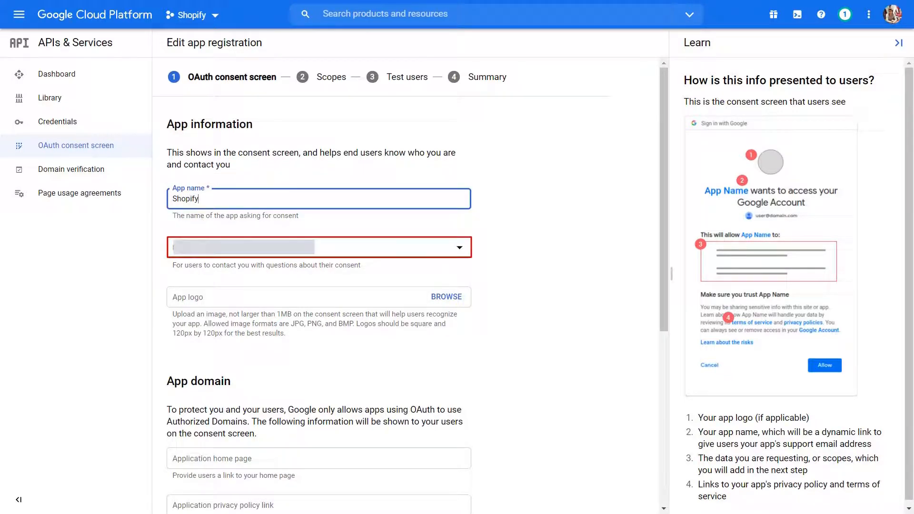
scroll(down, 3)
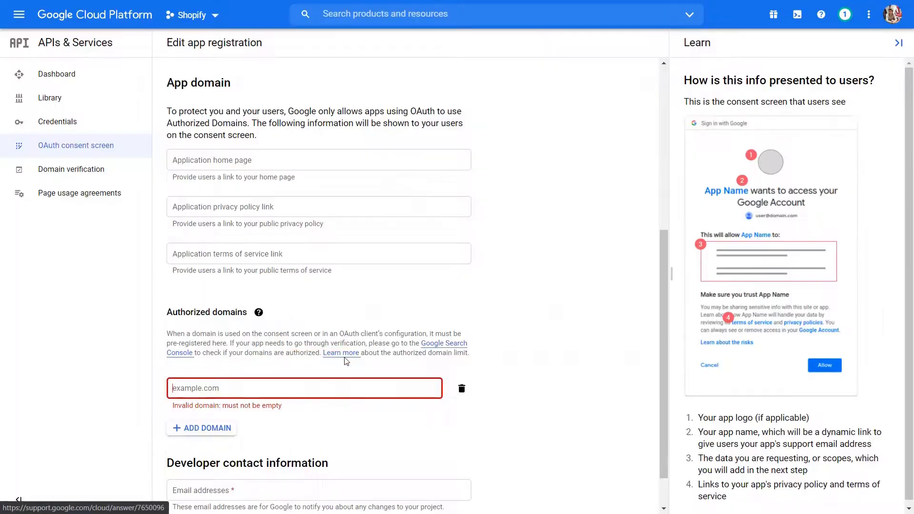
text(miniorange.com)
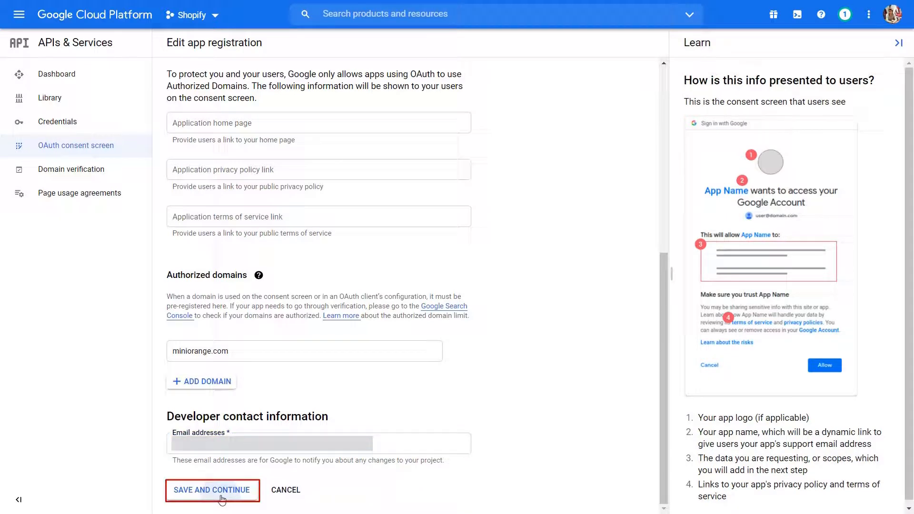
click(213, 489)
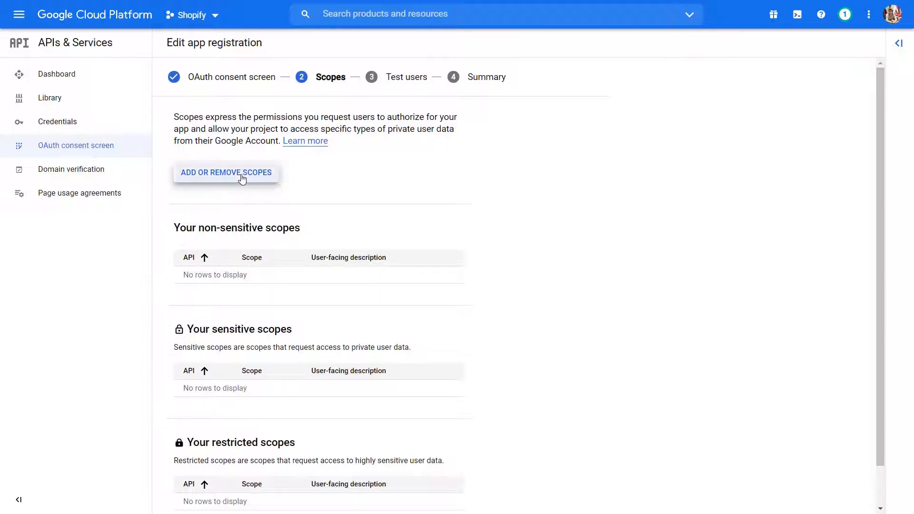
- Add the userinfo.email and userinfo.profile scopes and update the scope list
click(226, 172)
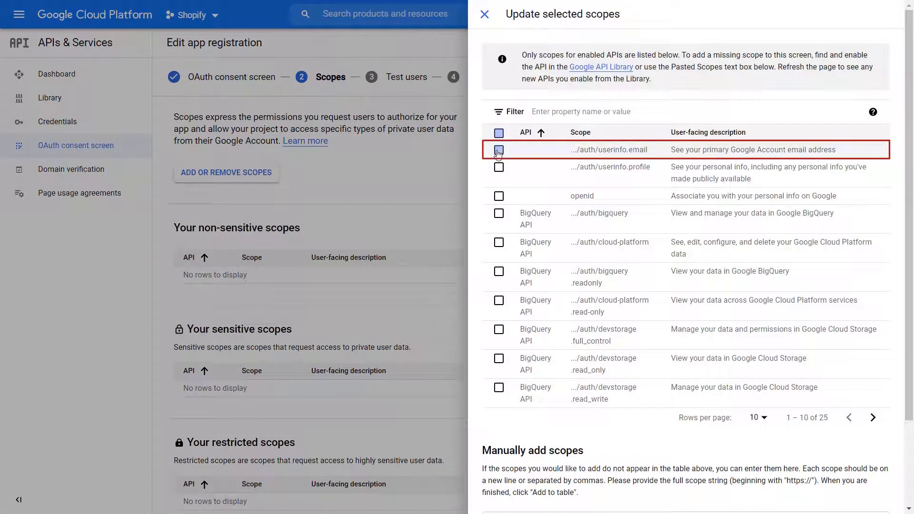
click(499, 167)
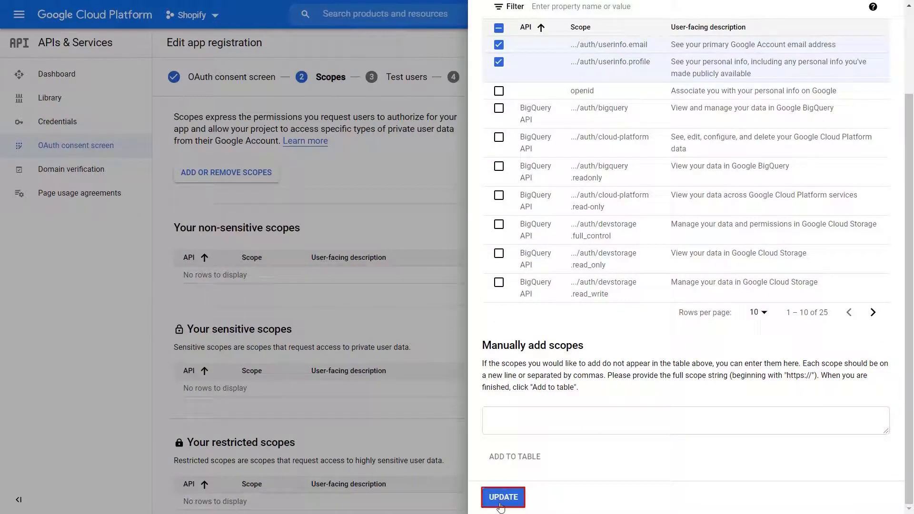
click(505, 497)
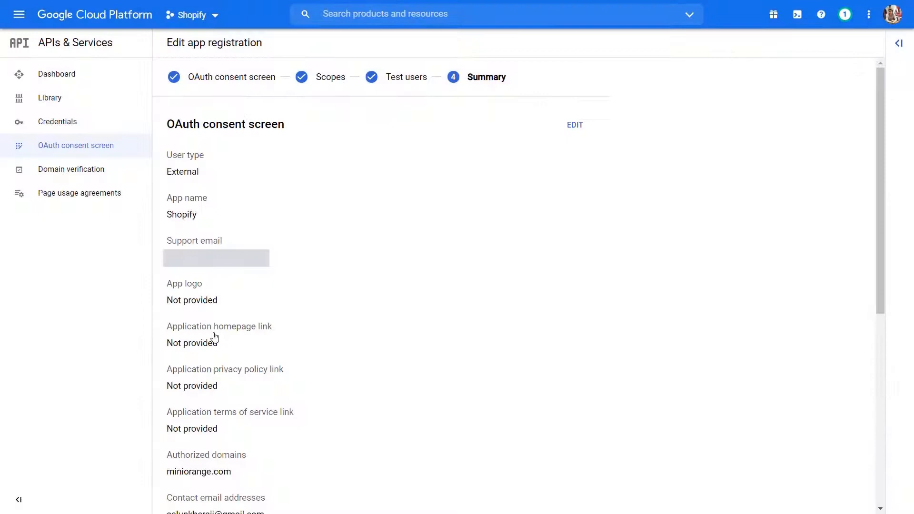
mouse_move(72, 122)
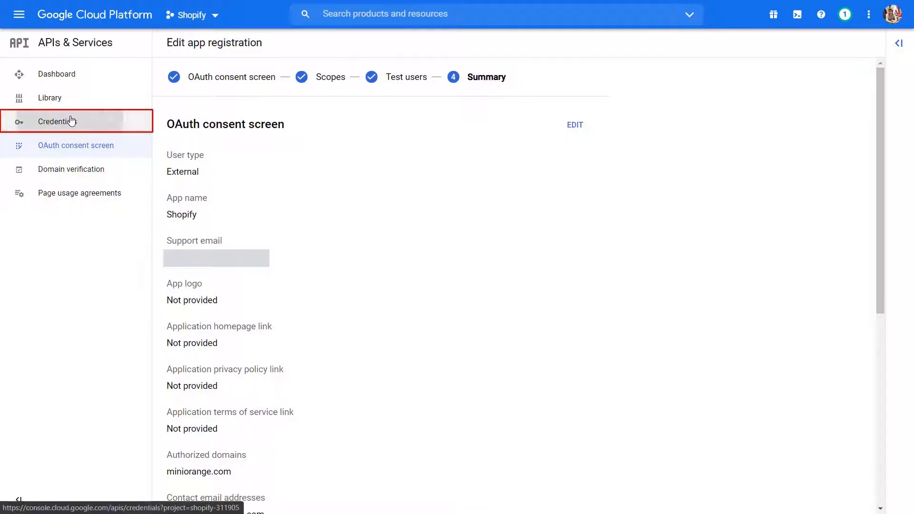
- From Credentials, start an OAuth client ID of type Web application
click(57, 122)
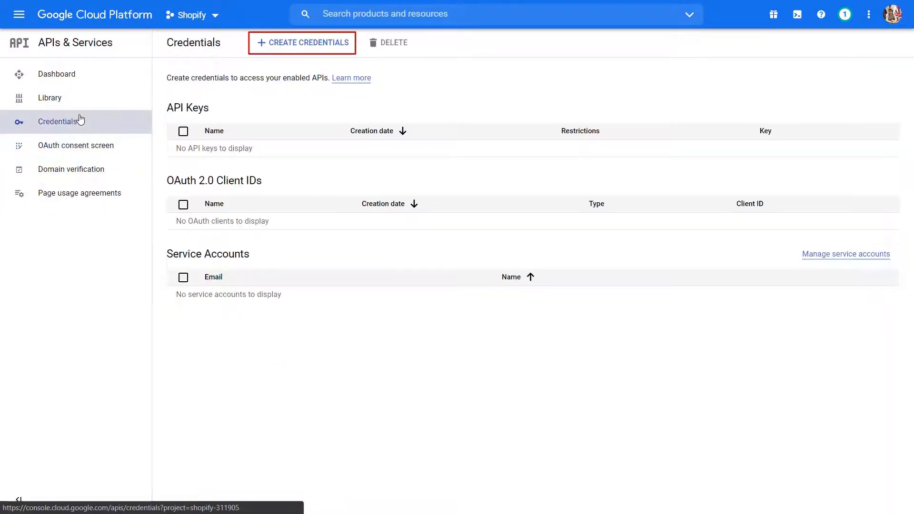
click(302, 43)
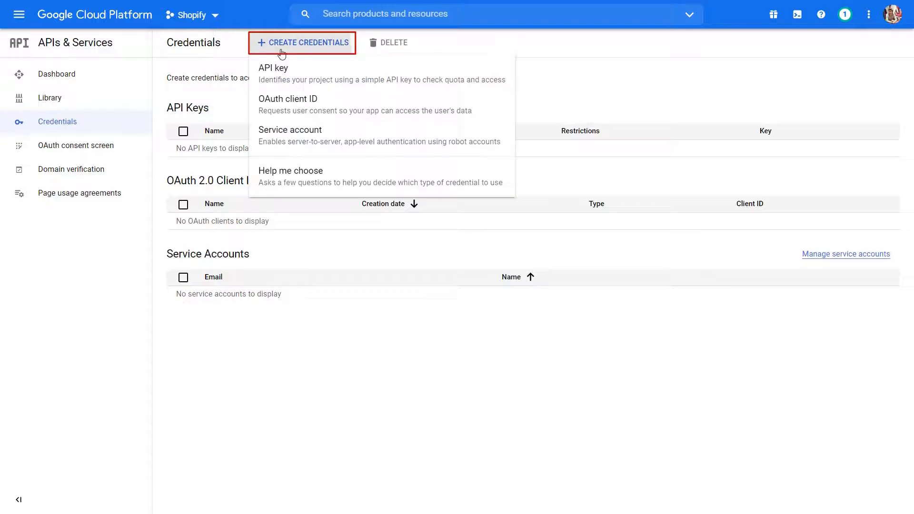
mouse_move(287, 115)
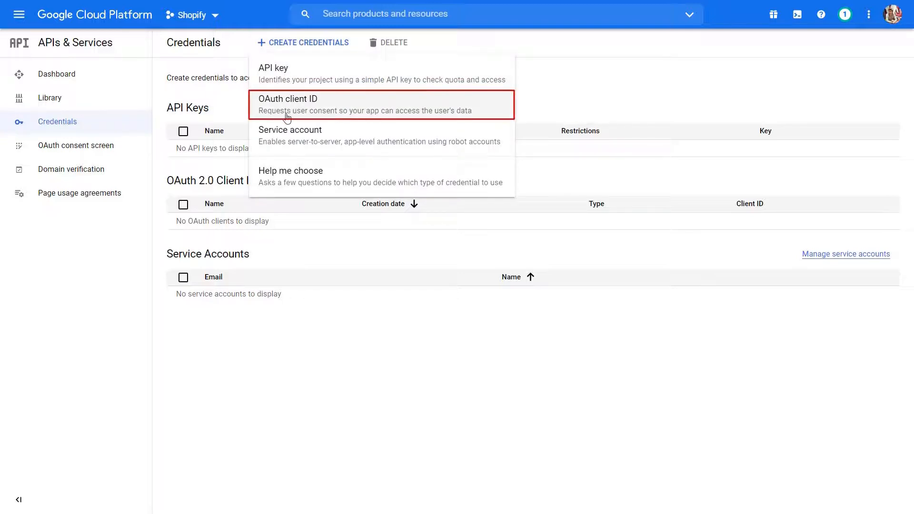
click(288, 105)
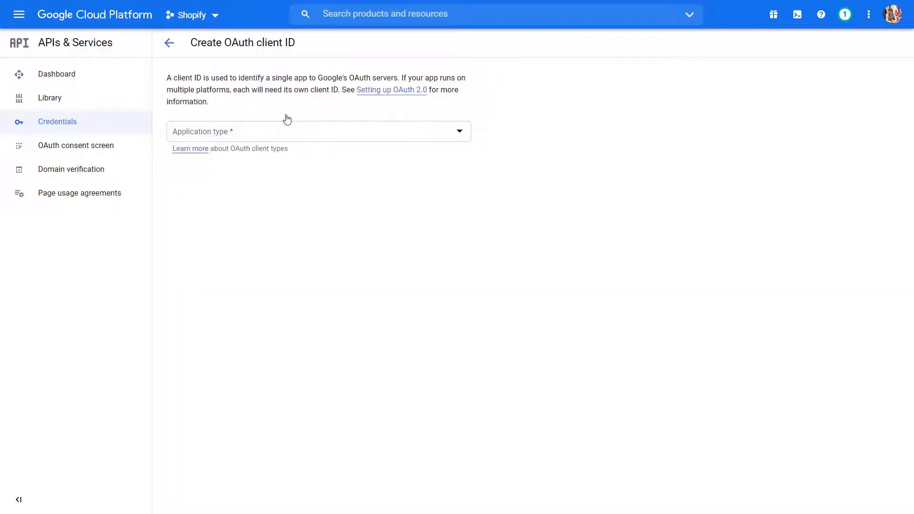
click(318, 131)
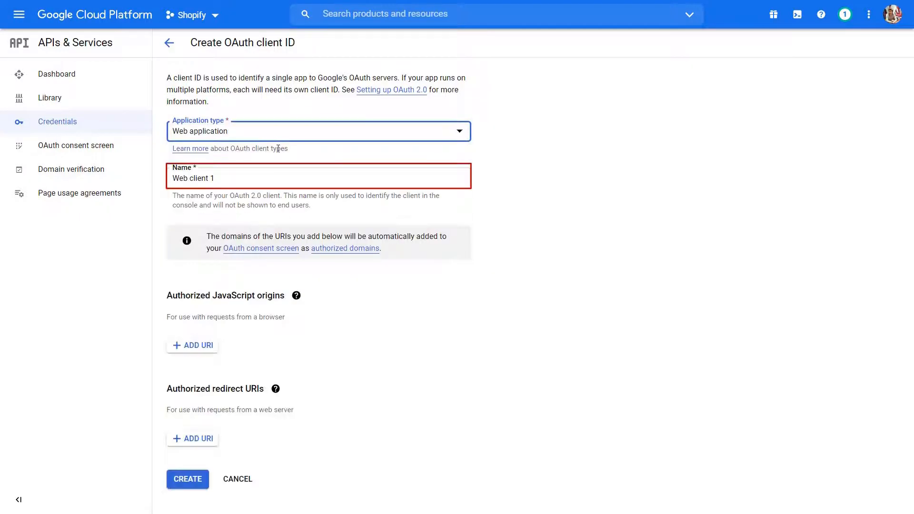
text(Shopify)
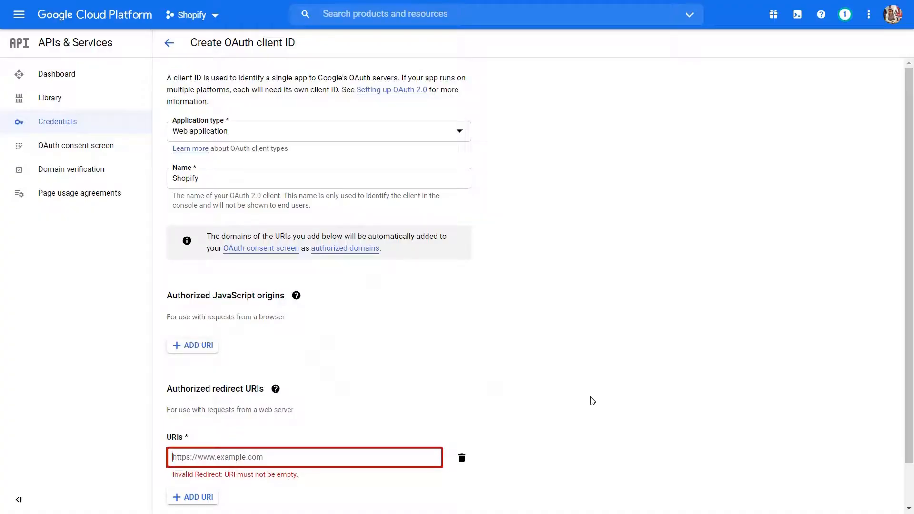
text(https://shopify.miniorange.com/social-login/openidcallback/google)
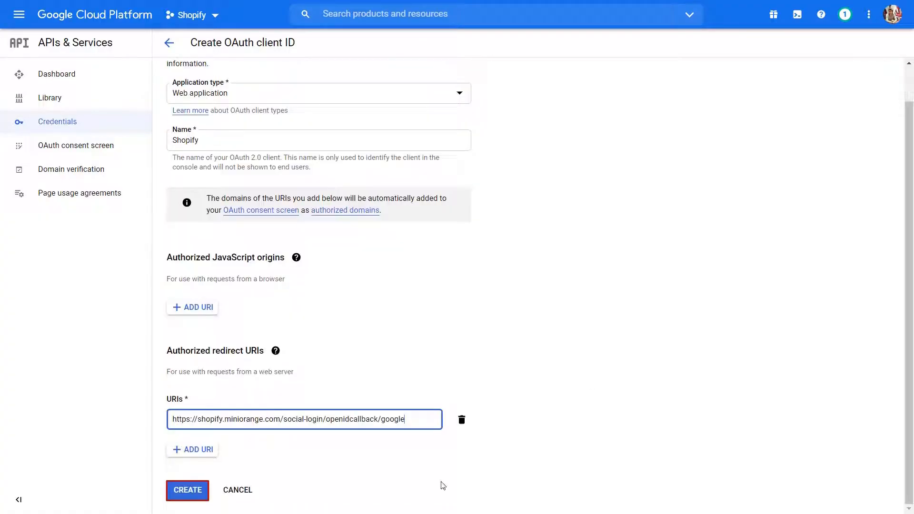
click(188, 491)
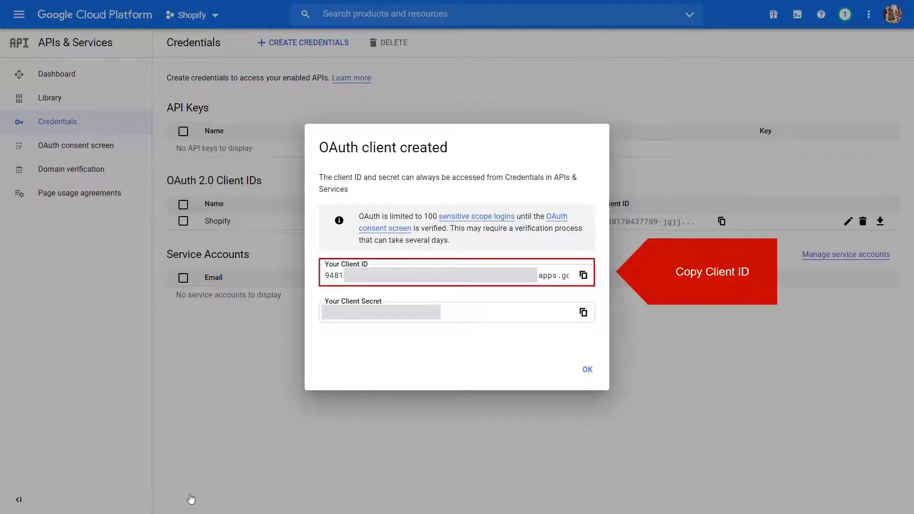
mouse_move(579, 294)
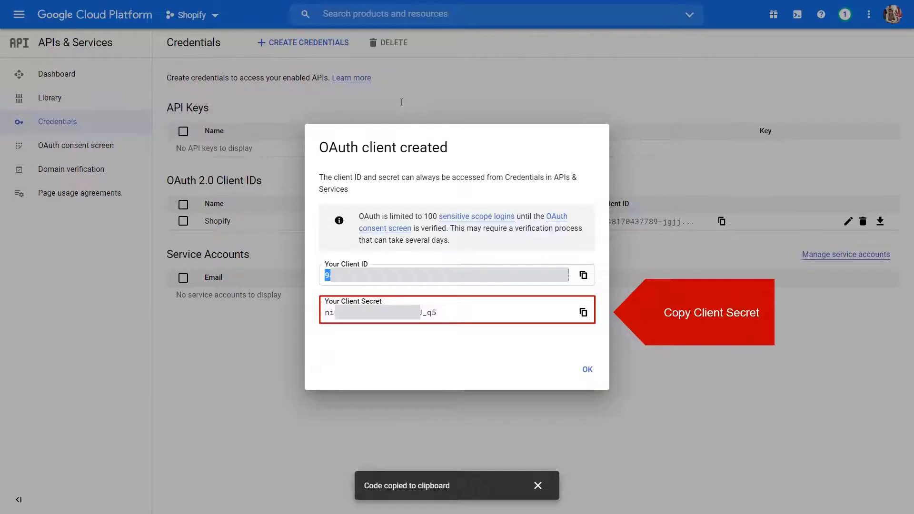
- Select and copy the client secret from the OAuth client created dialog
triple_click(379, 312)
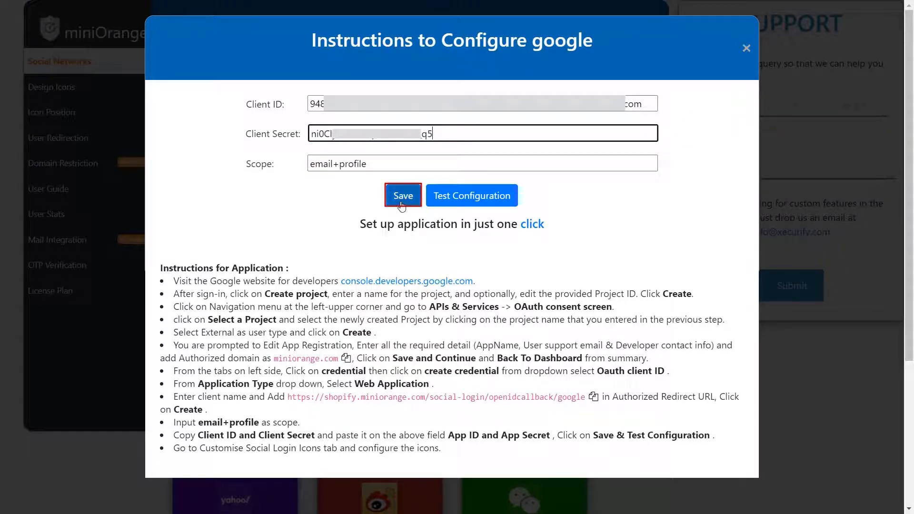
- Save the Google credentials with email+profile scope, test the configuration, and switch Google login on
click(403, 196)
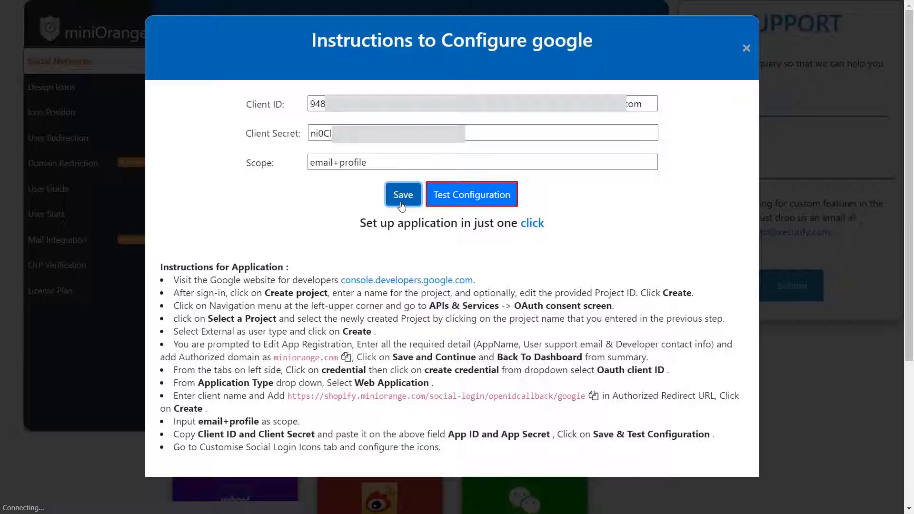
click(472, 194)
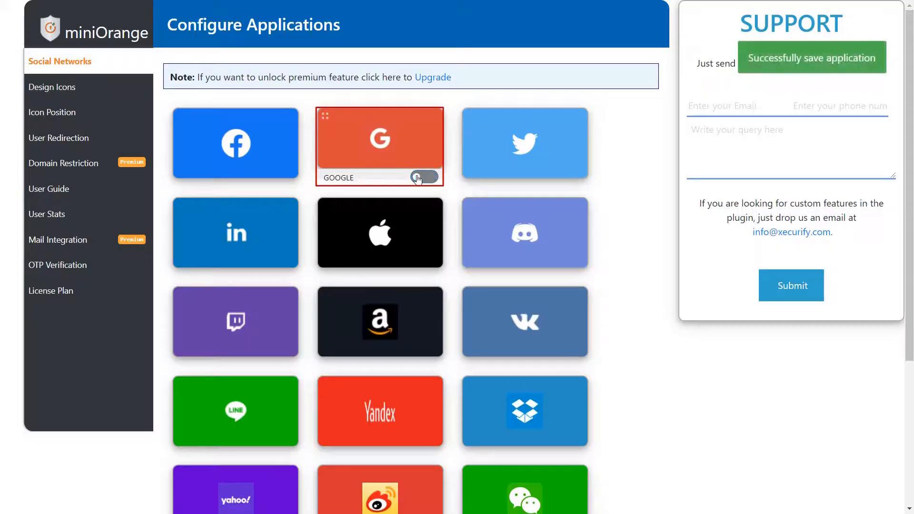
click(423, 177)
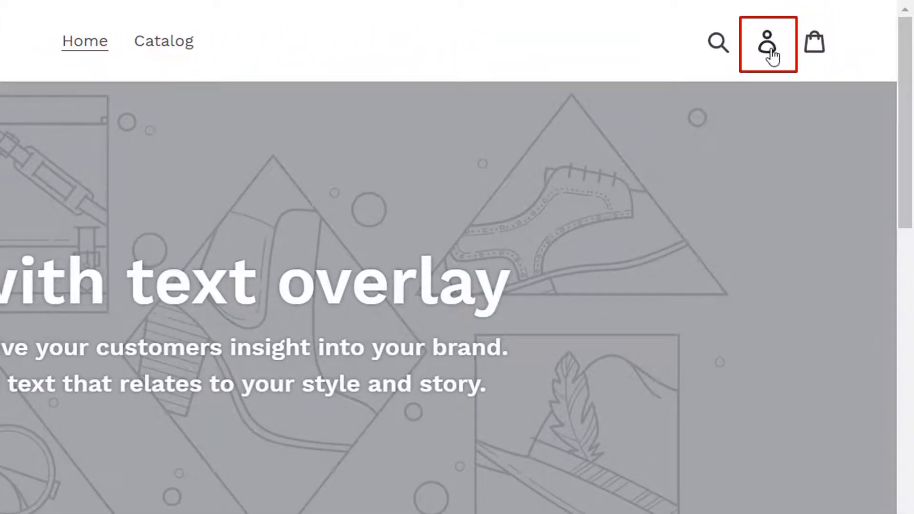
- Go to the store's customer login page and choose Login with Google
click(766, 43)
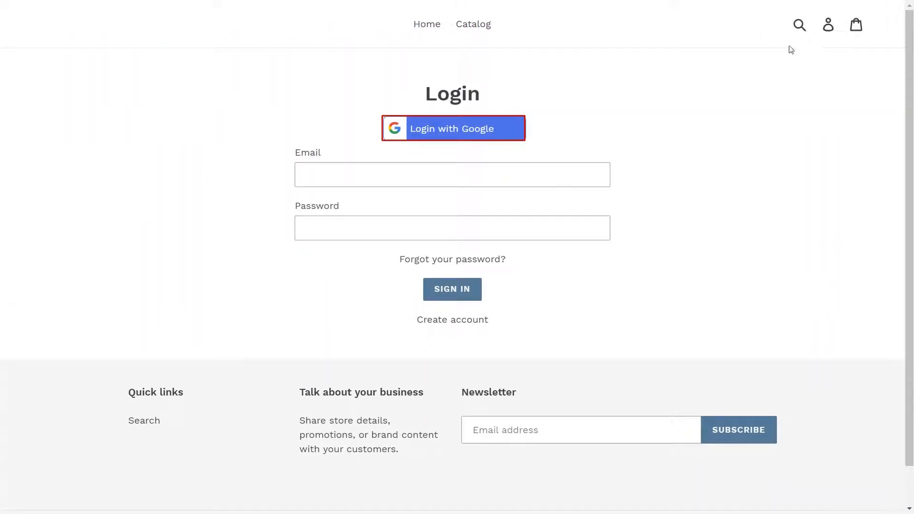
mouse_move(461, 139)
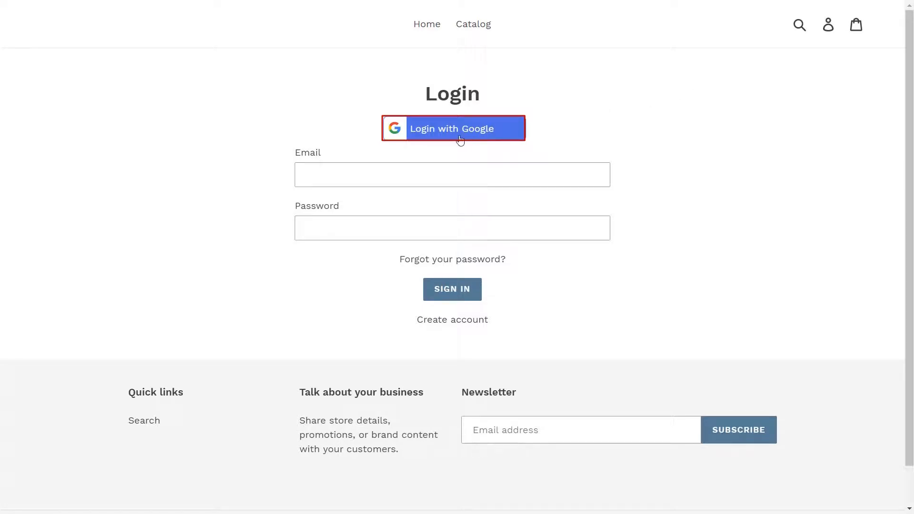
click(460, 129)
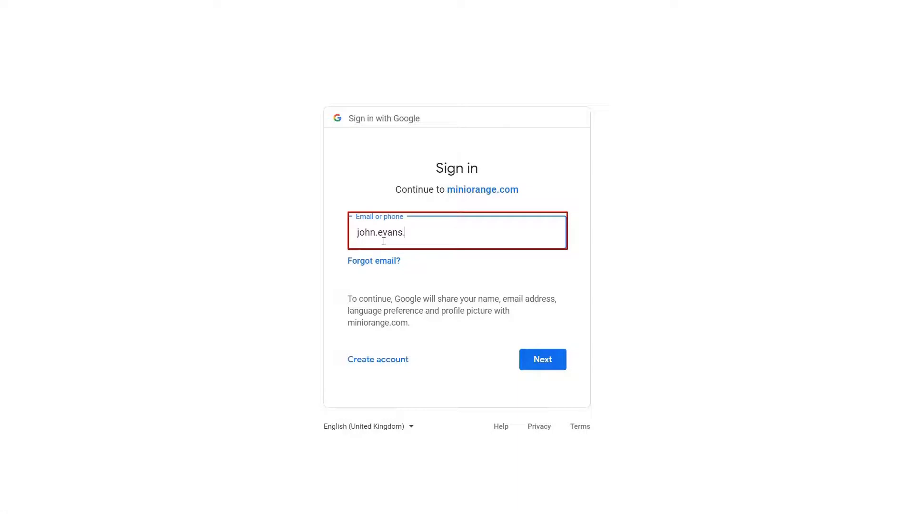
- Submit the Google email and password to land on the store's My Account page
click(542, 360)
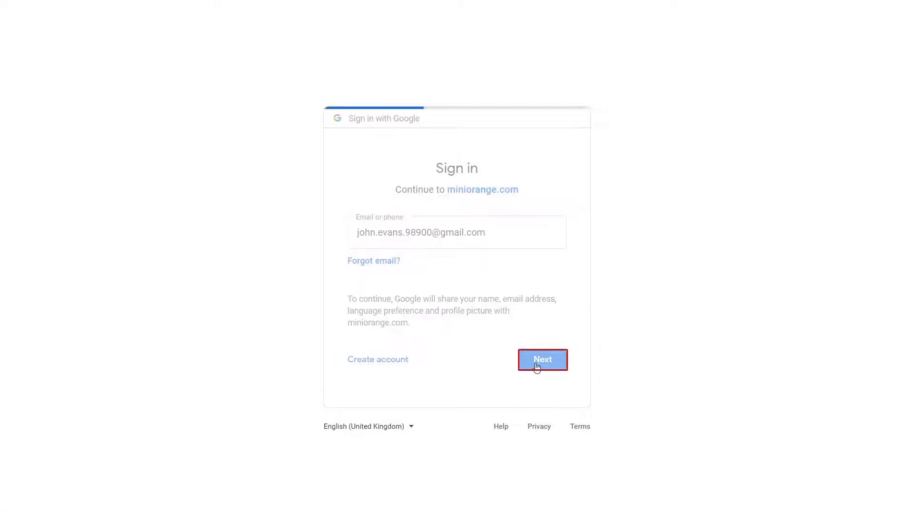
click(543, 360)
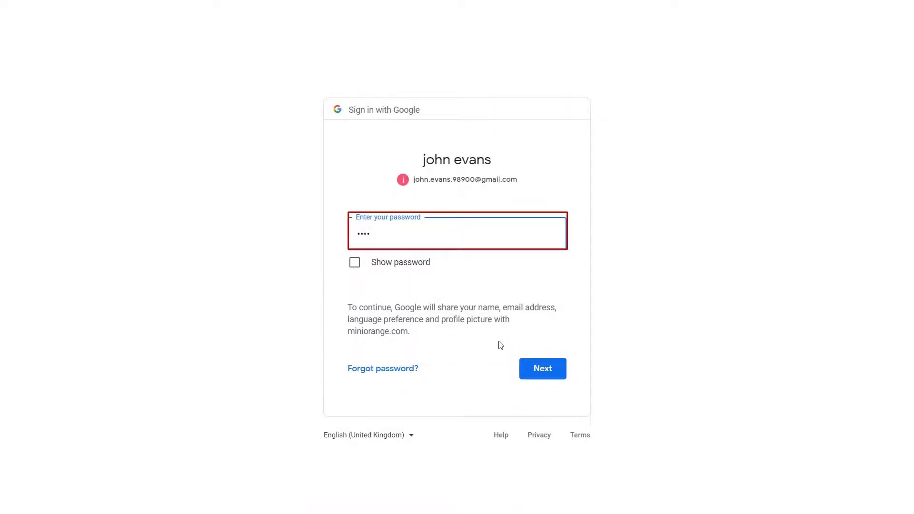
click(543, 368)
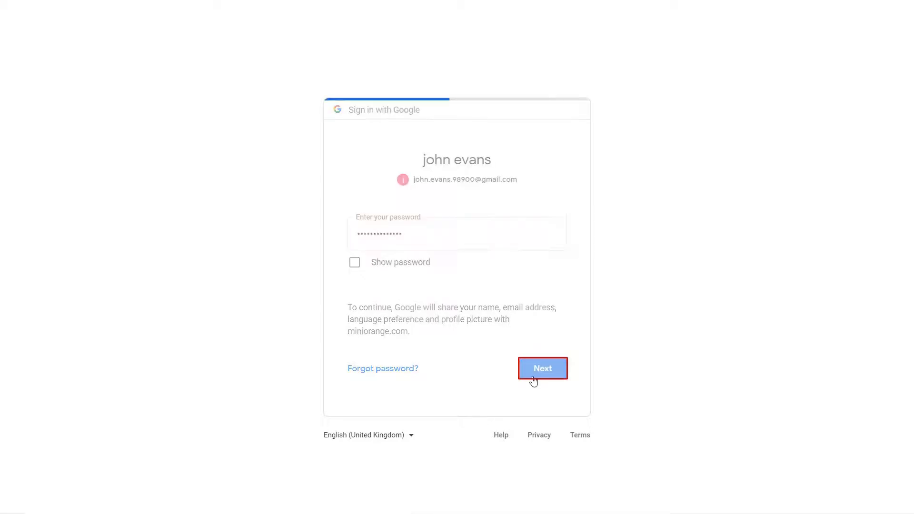
click(543, 367)
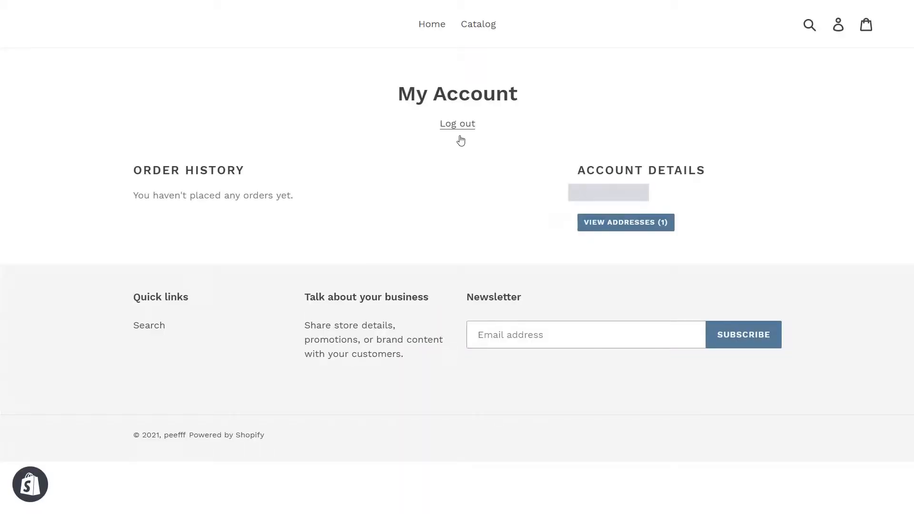